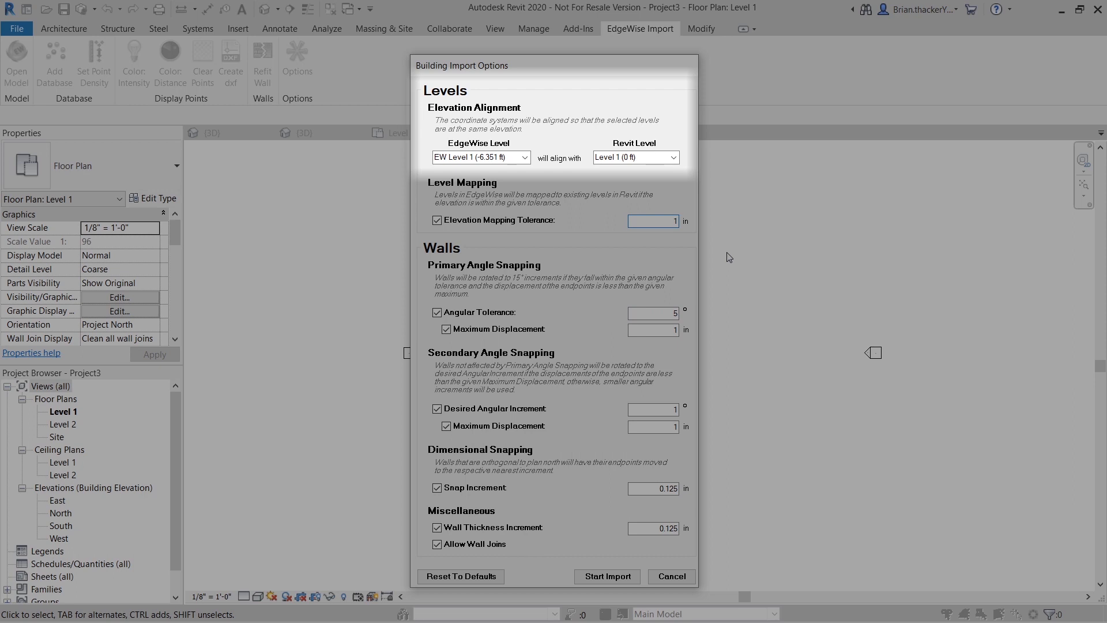
Import with Elevation Mapping Tolerance 6 and view Level 1, Level 2 and EW Level 2 in 3D
left_click(606, 576)
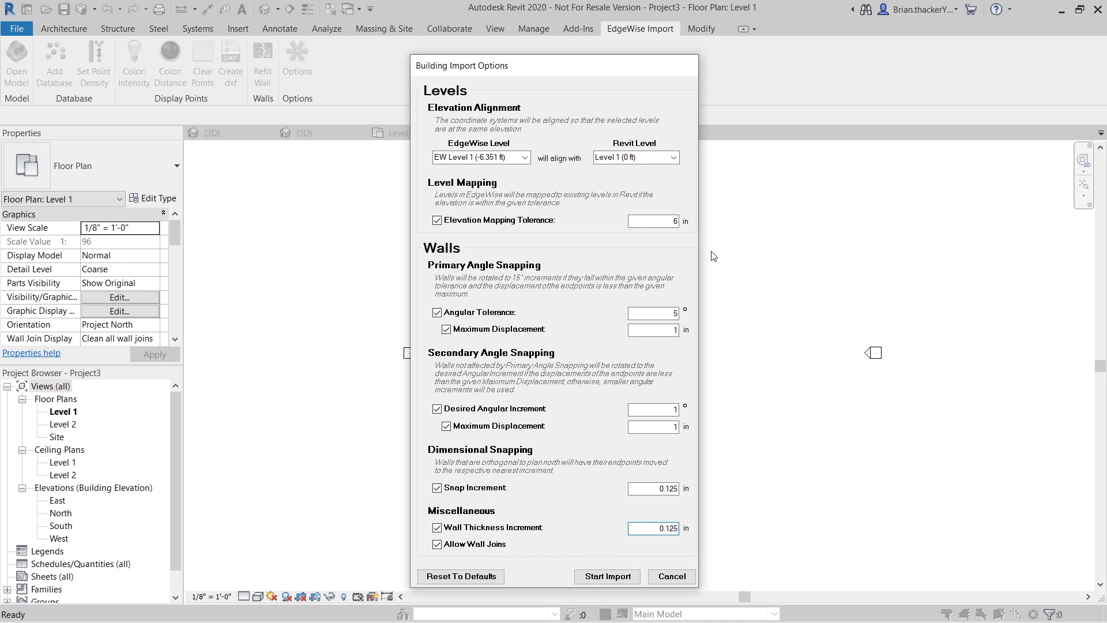
left_click(606, 576)
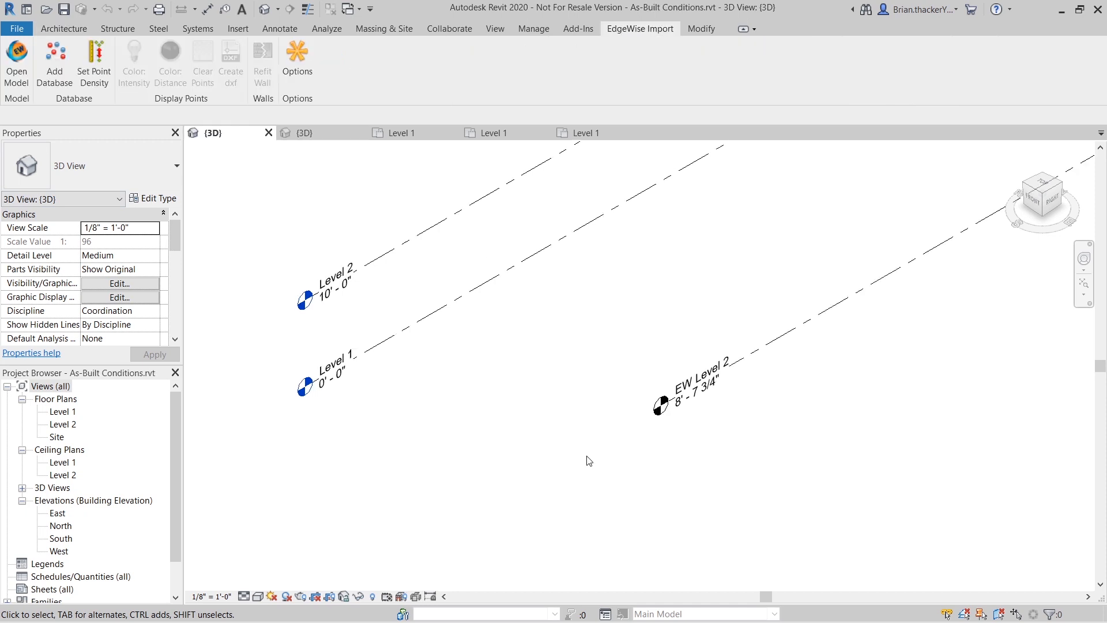
Clear angular, snap and wall-thickness increments in Building Import Options, keeping Allow Wall Joins
left_click(63, 29)
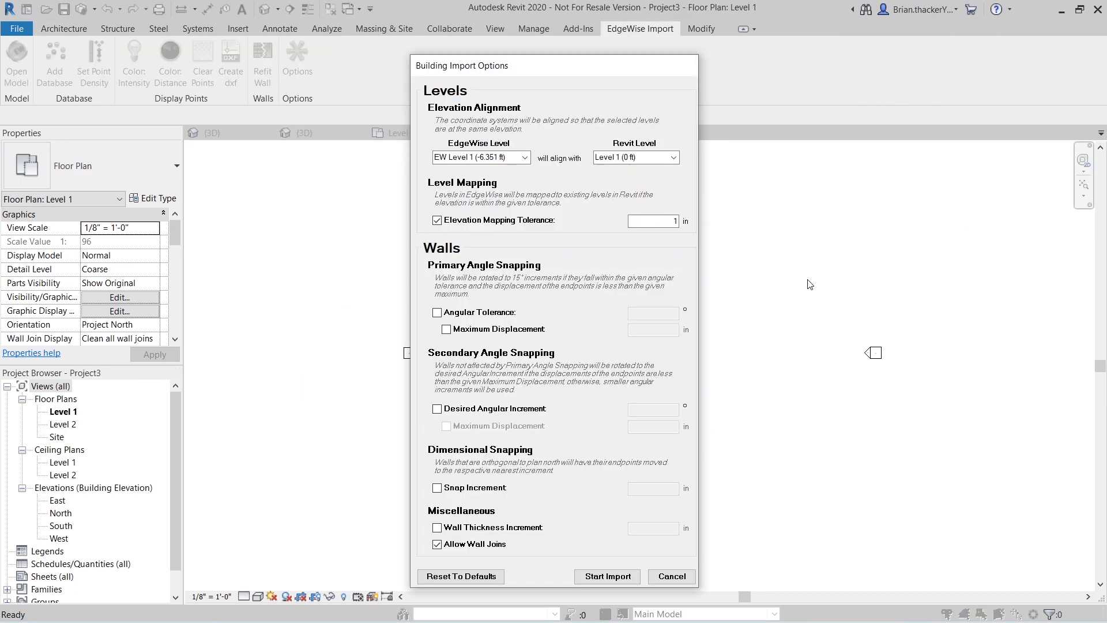
mouse_move(943, 264)
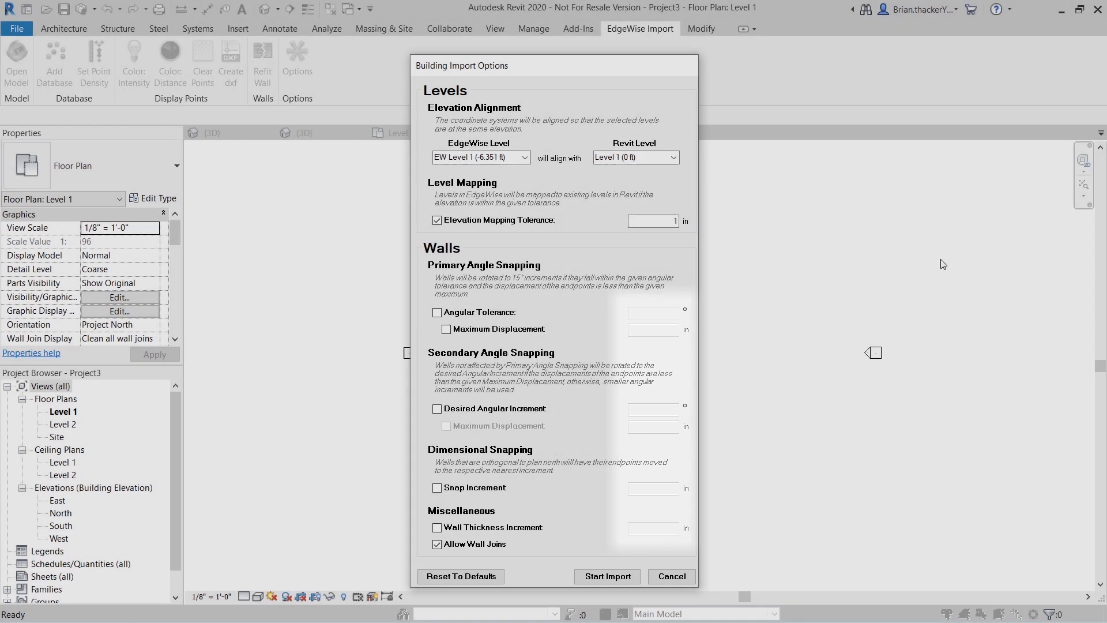
Import using 7.5° angular tolerance, 10-inch displacements and 0.5 increments, then view Level 1
left_click(606, 576)
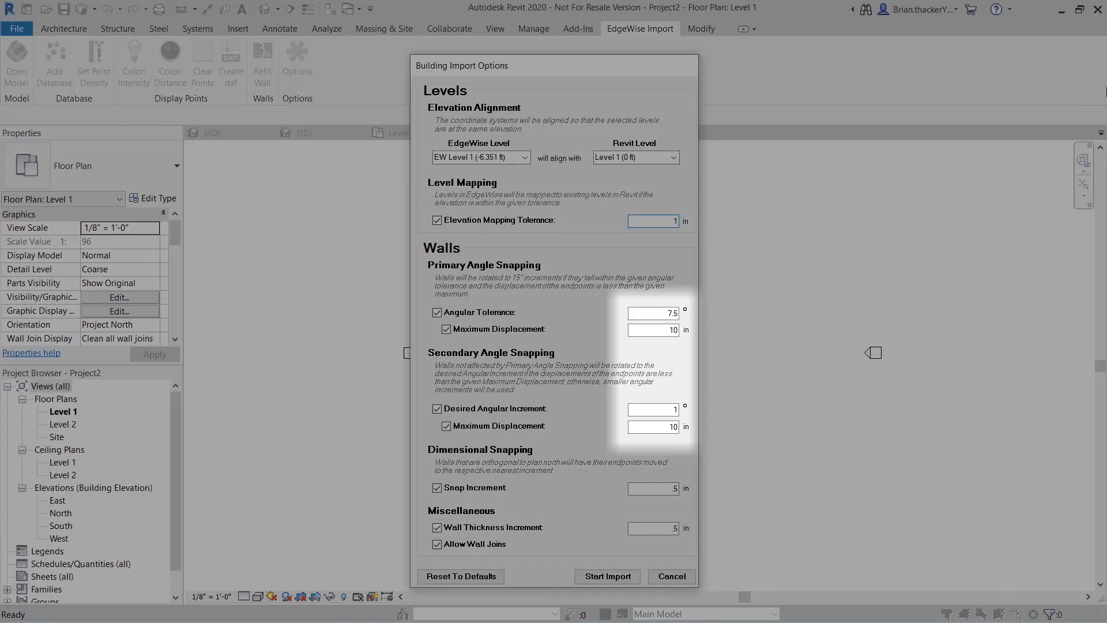
left_click(607, 576)
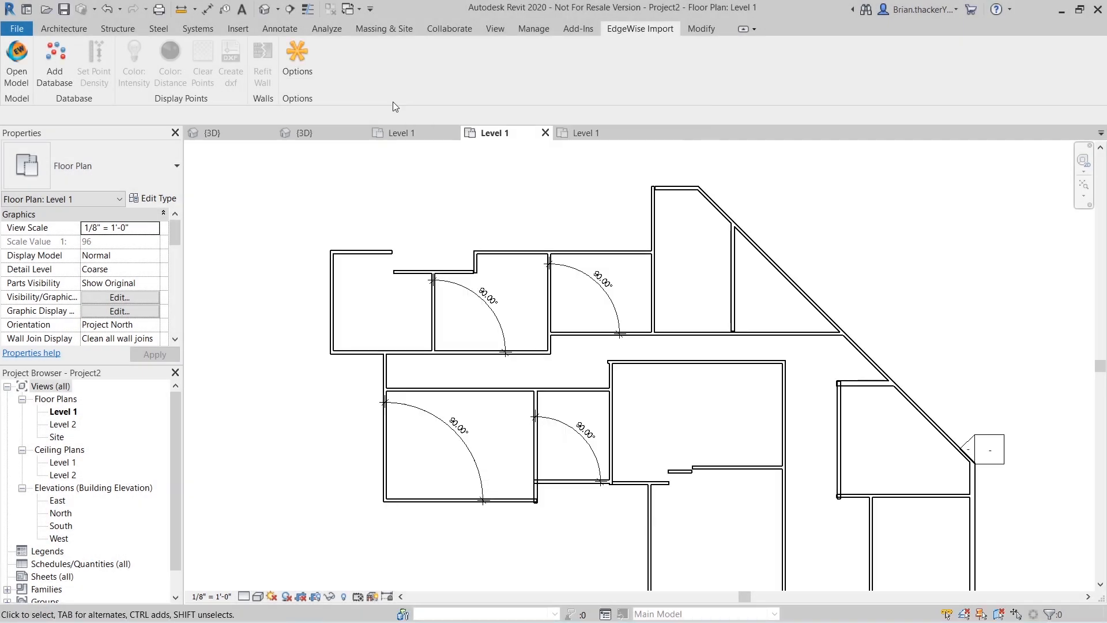
Check the vertical interior wall's length: 13' 8 3/16" in Project1 versus 13' 6" in Project2
left_click(399, 133)
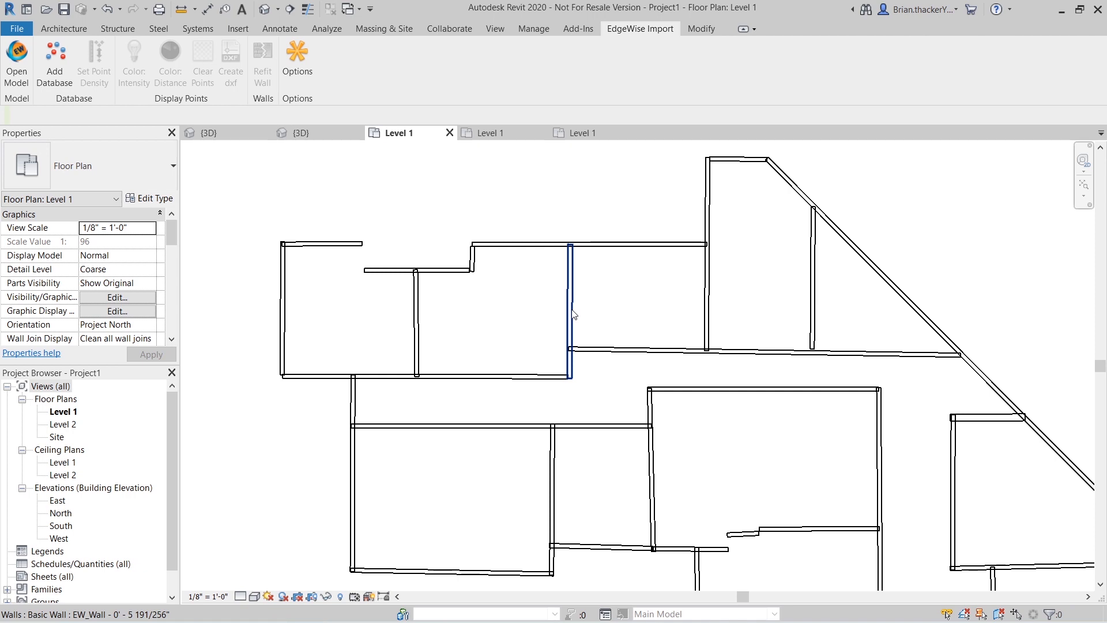
left_click(569, 311)
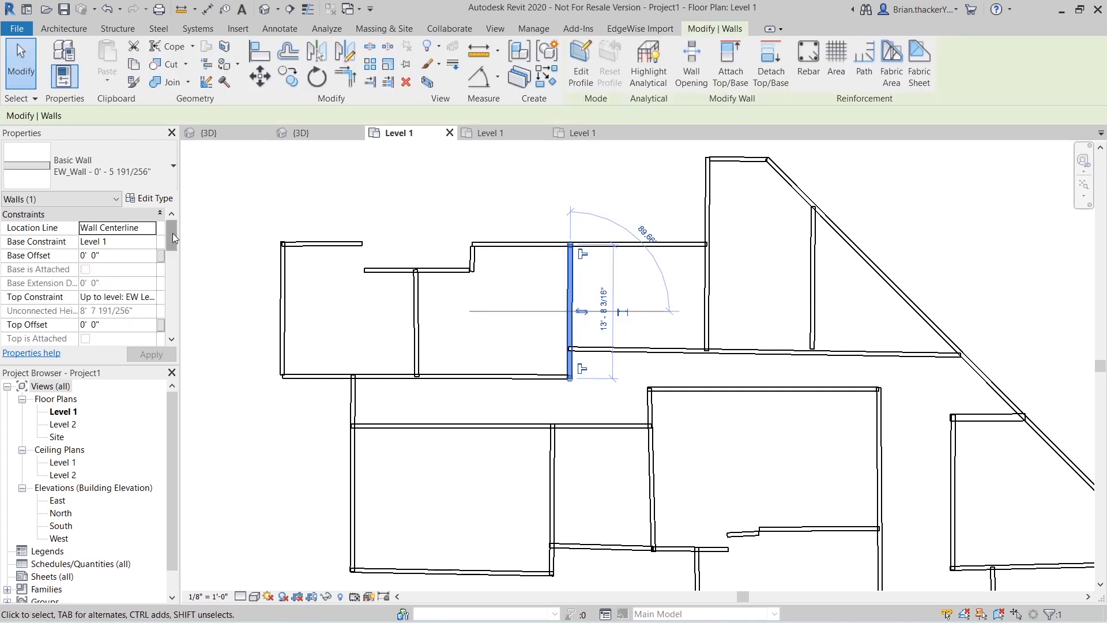
scroll("down", 3)
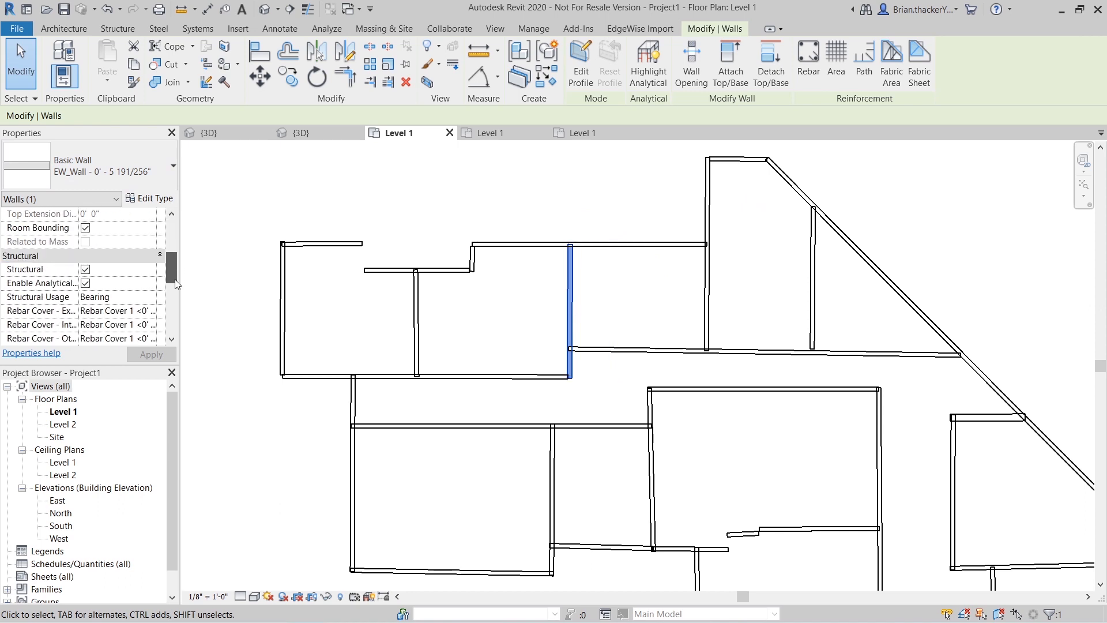
scroll("down", 3)
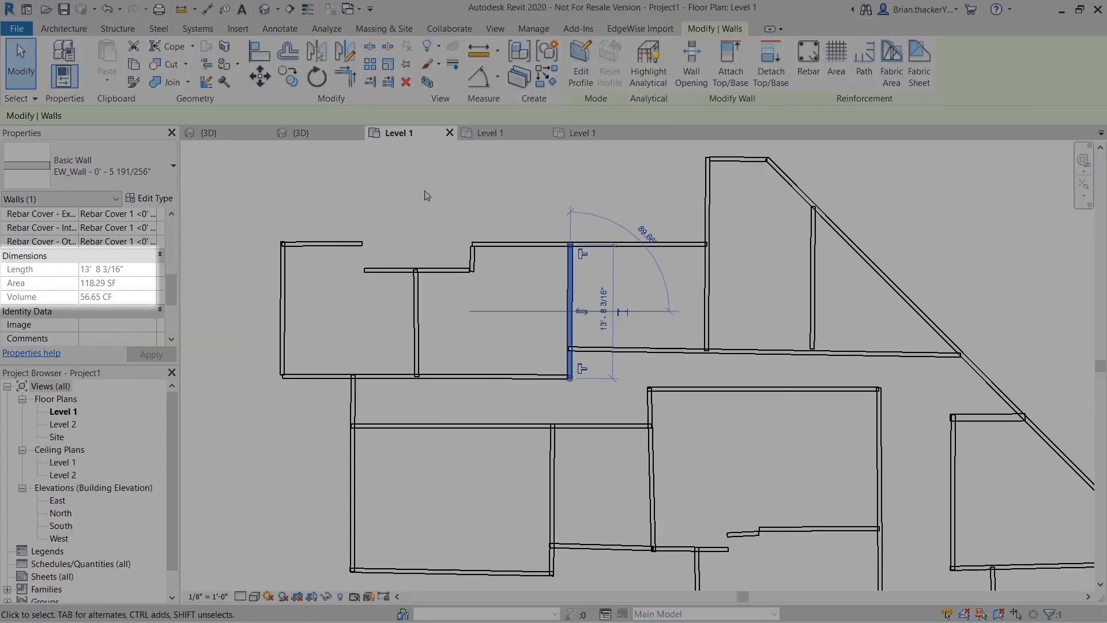
mouse_move(358, 191)
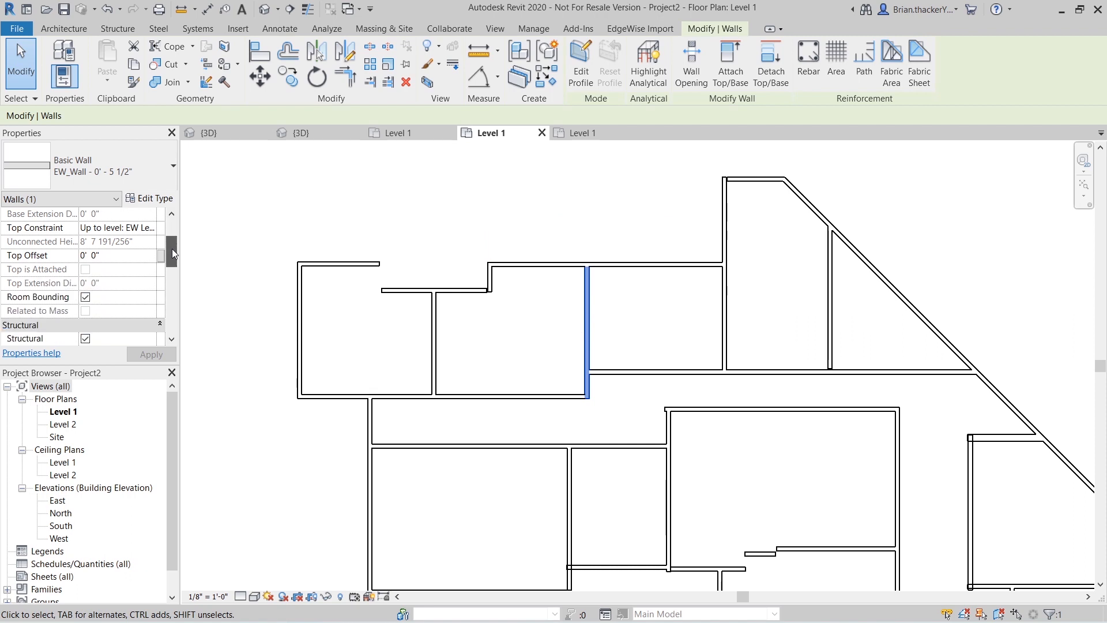
scroll("down", 3)
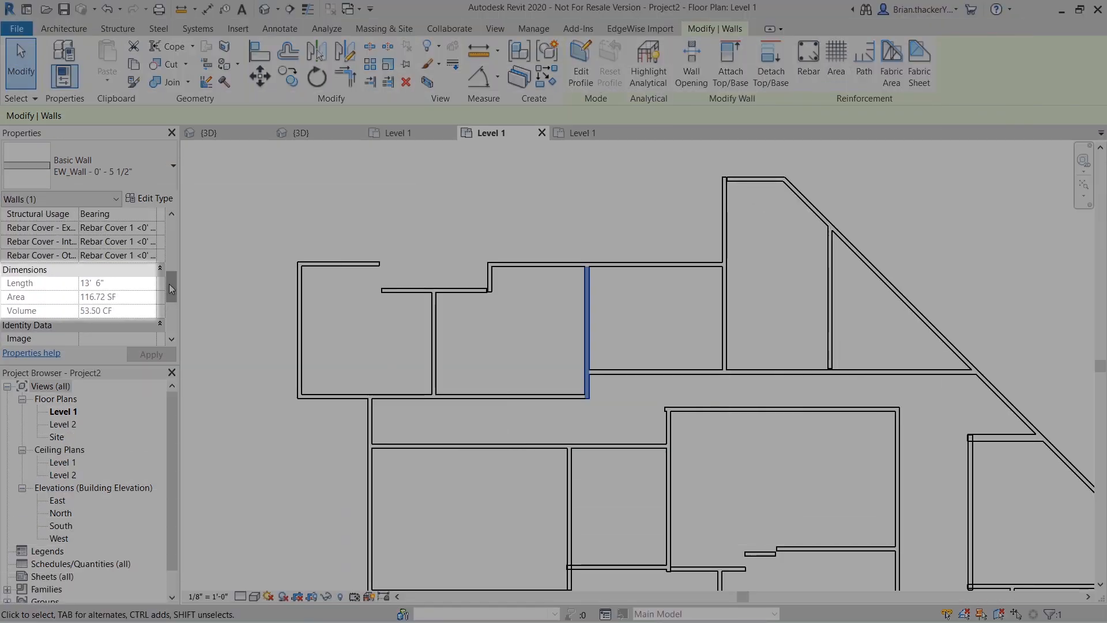